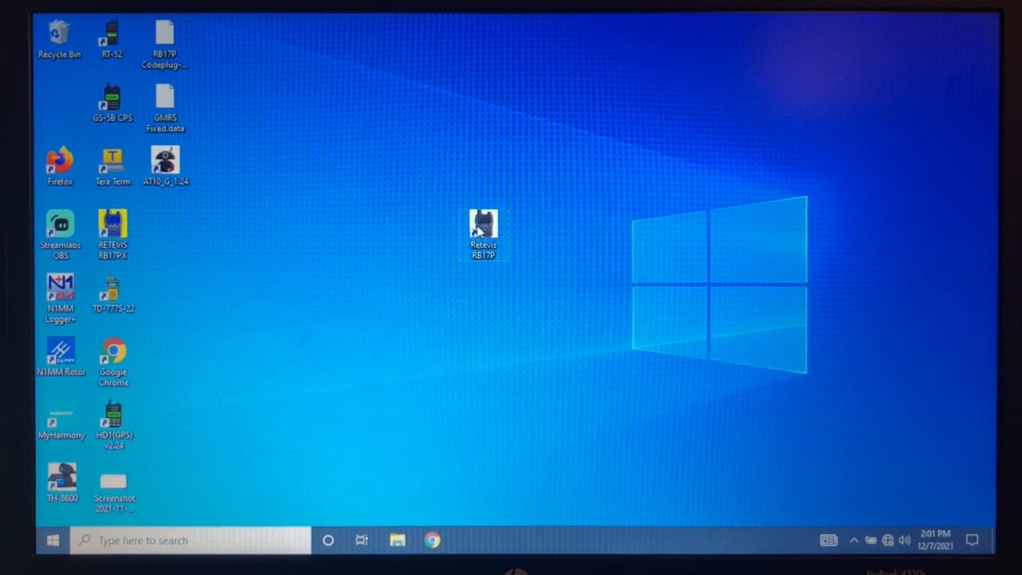
Launch the RB17P CPS from its desktop shortcut and select a row in the GMRS channel table
{"action": "double_click", "coordinate": [482, 221]}
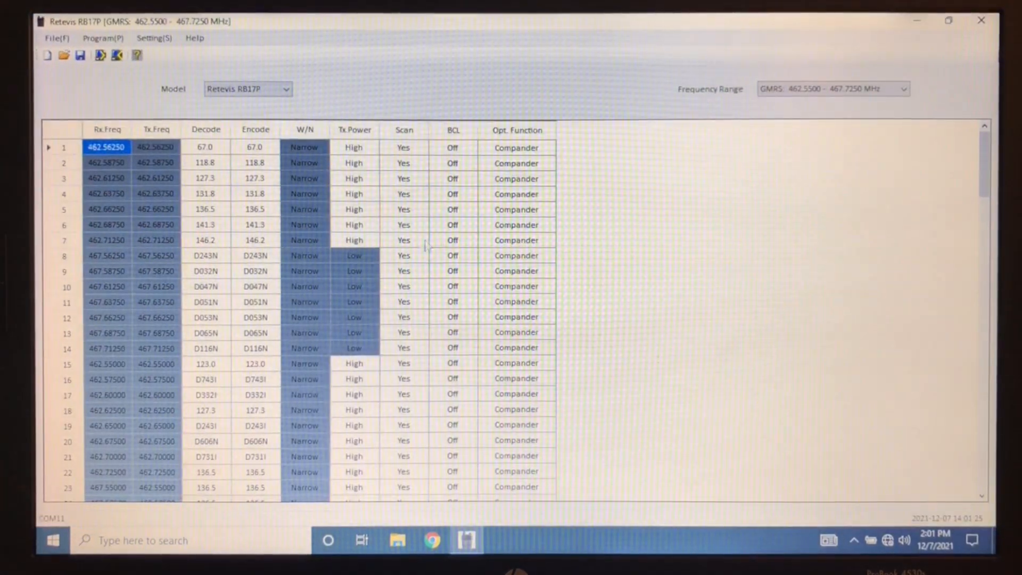
{"action": "mouse_move", "coordinate": [130, 178]}
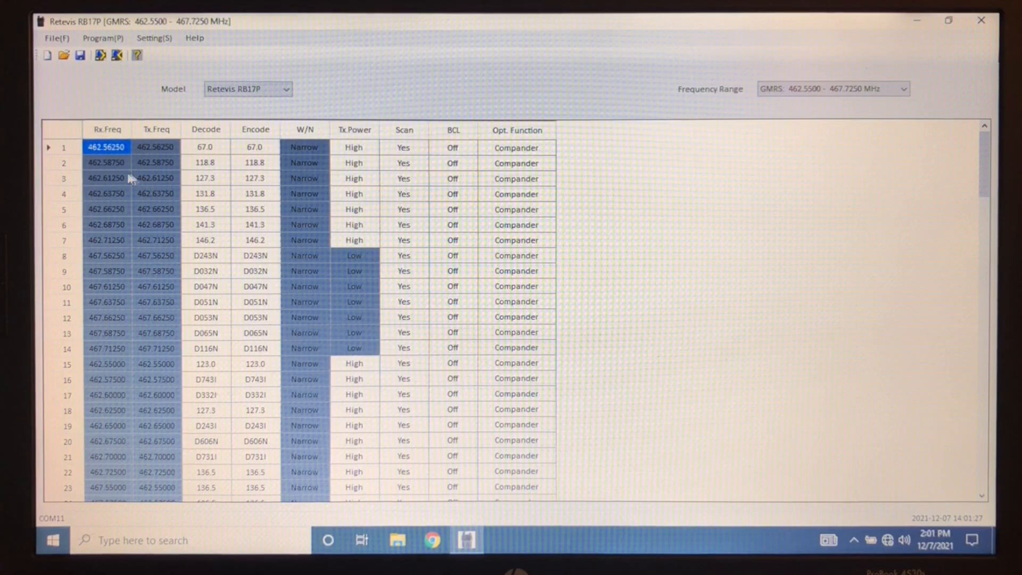
{"action": "left_click", "coordinate": [106, 162]}
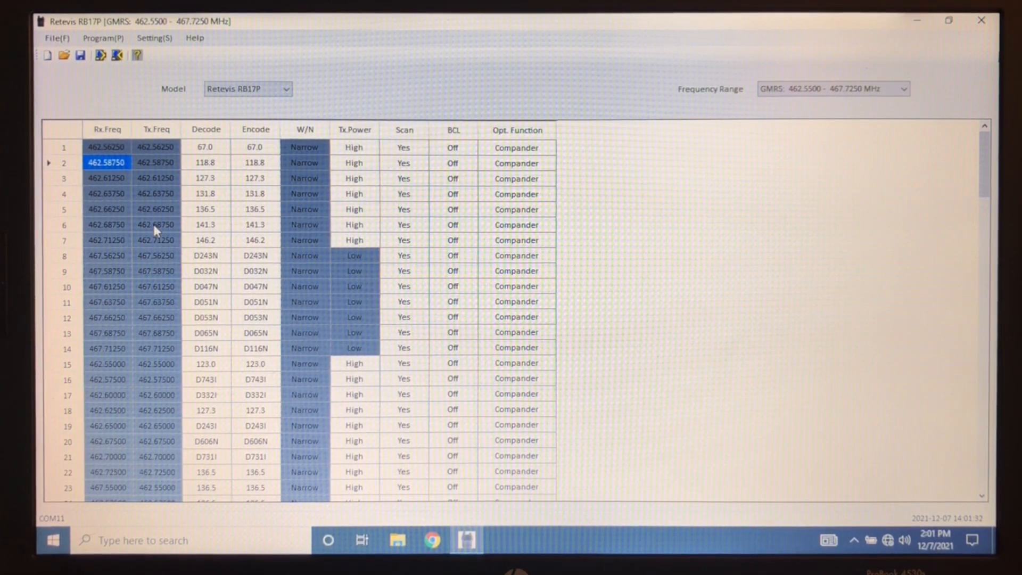
{"action": "mouse_move", "coordinate": [237, 138]}
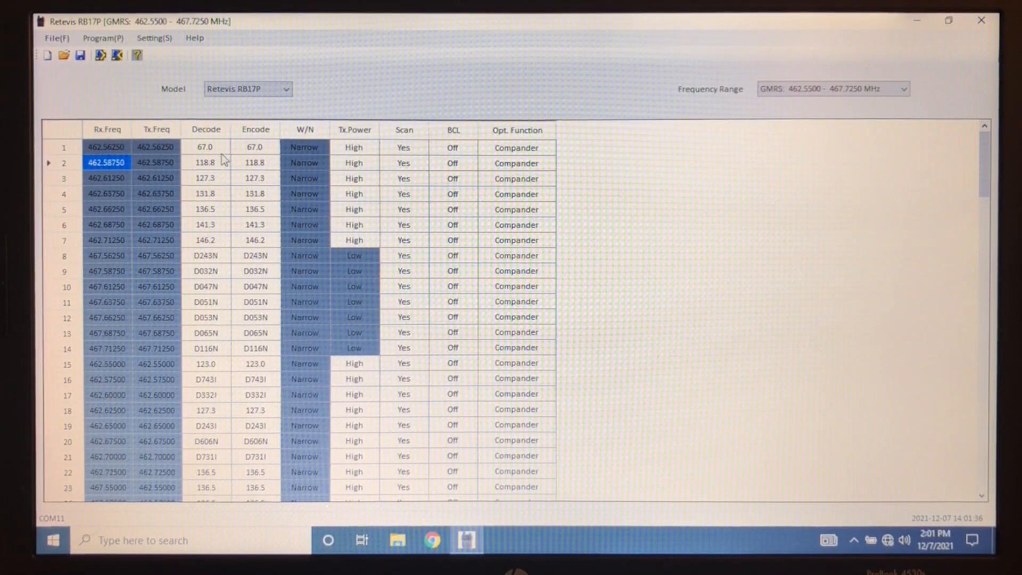
Set channel 1's decode and encode tones both to None
{"action": "left_click", "coordinate": [205, 147]}
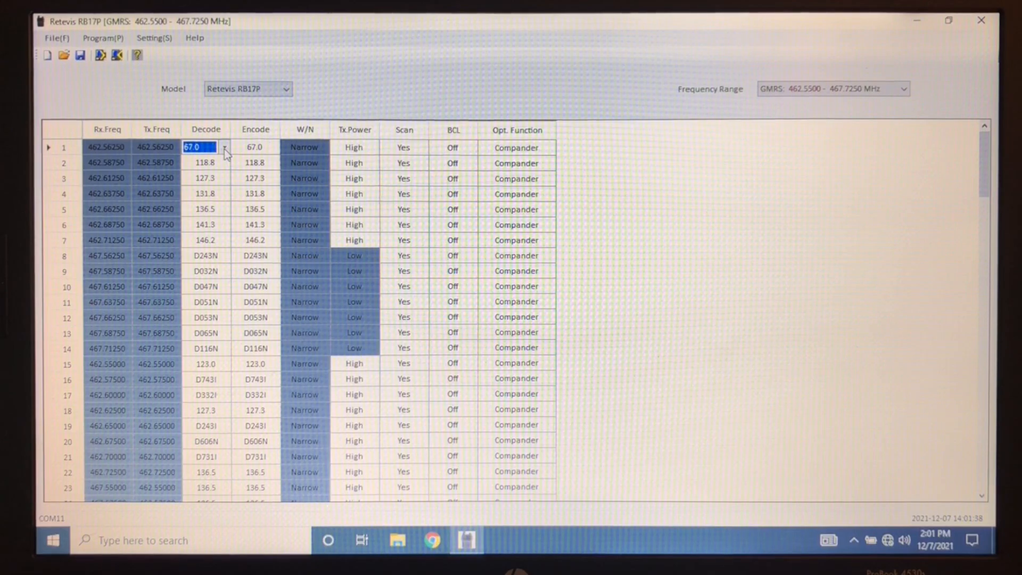
{"action": "left_click", "coordinate": [225, 147]}
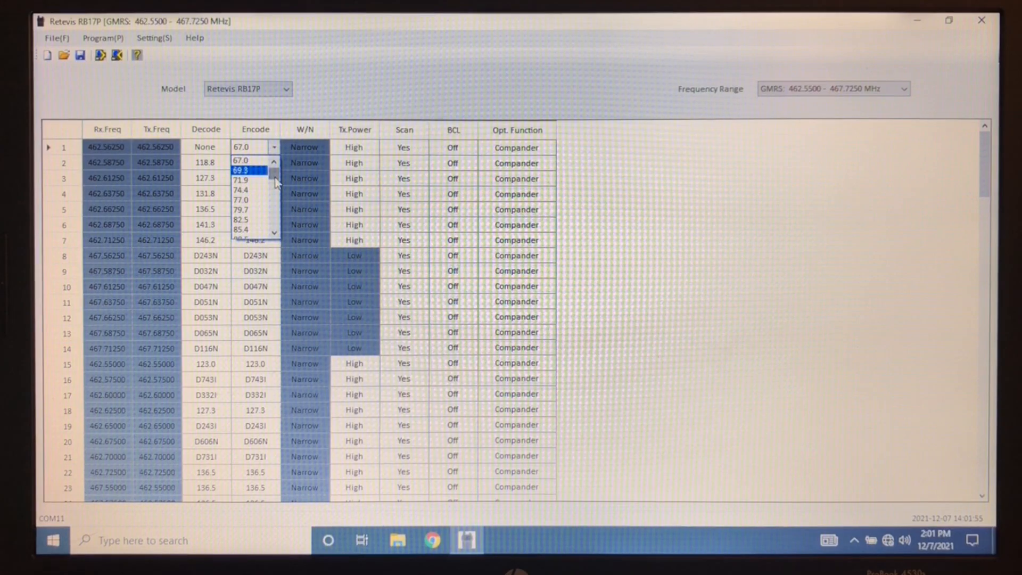
{"action": "left_click", "coordinate": [242, 146]}
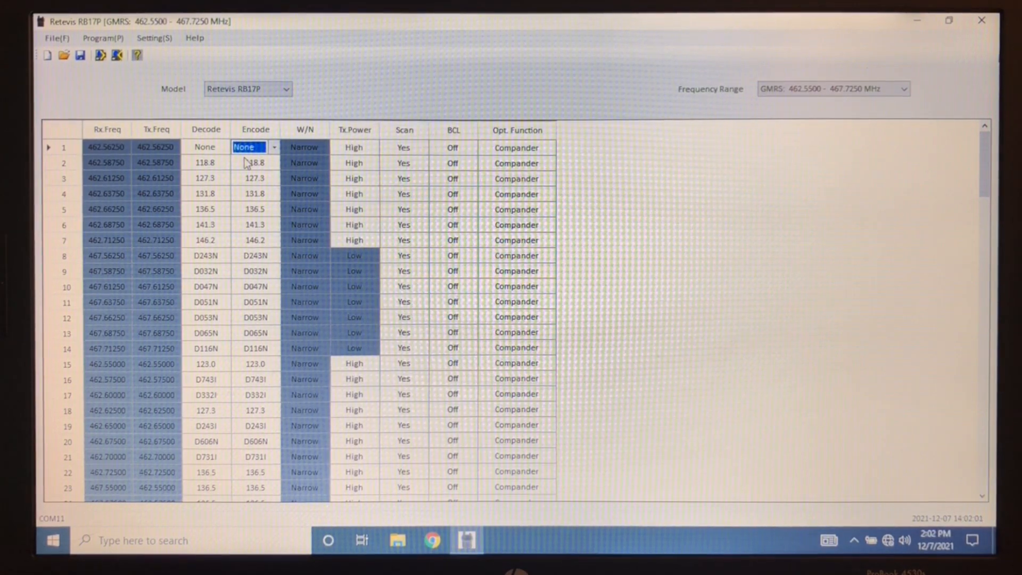
{"action": "left_click", "coordinate": [205, 162]}
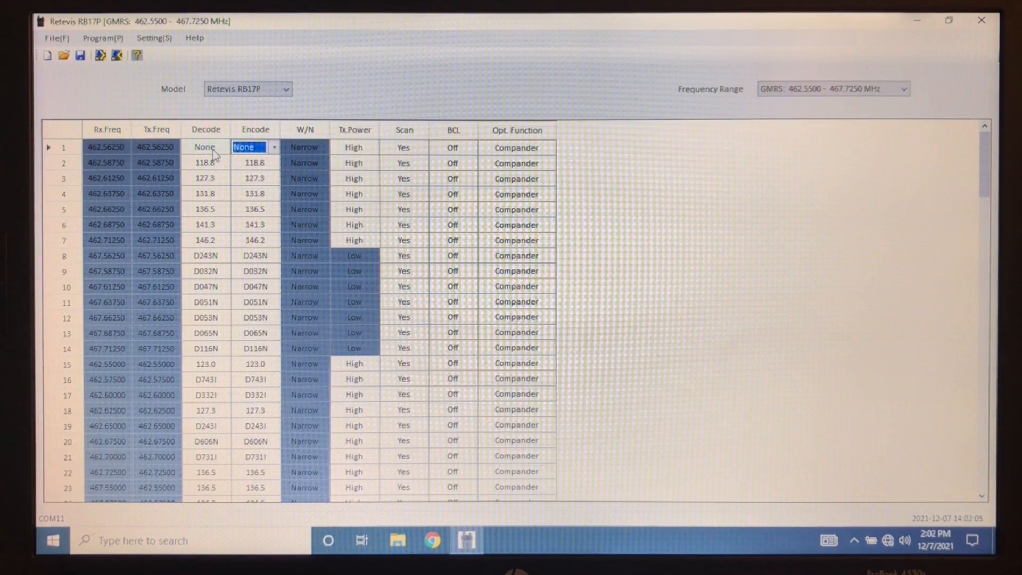
{"action": "left_click", "coordinate": [225, 147]}
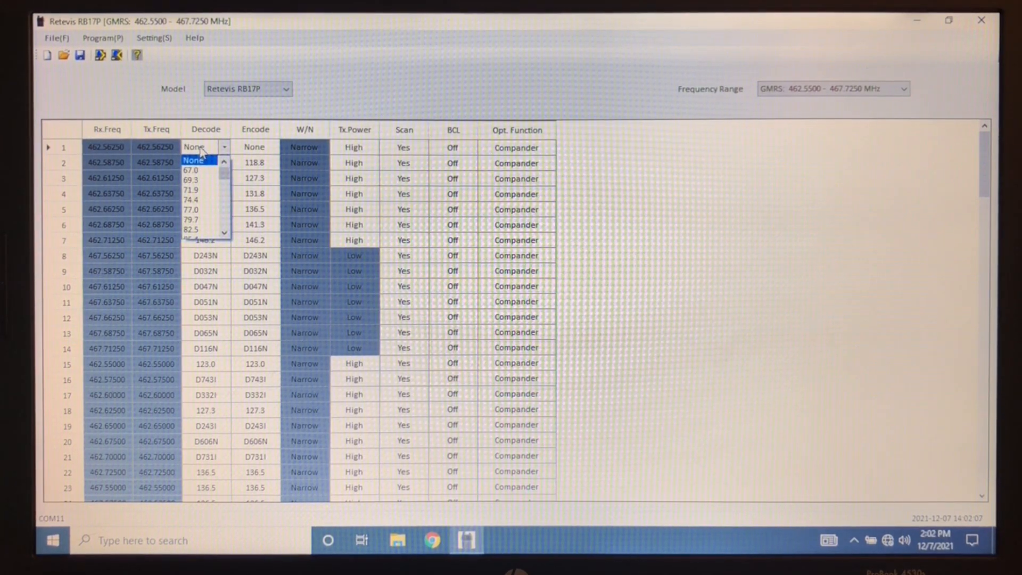
{"action": "left_click", "coordinate": [193, 160]}
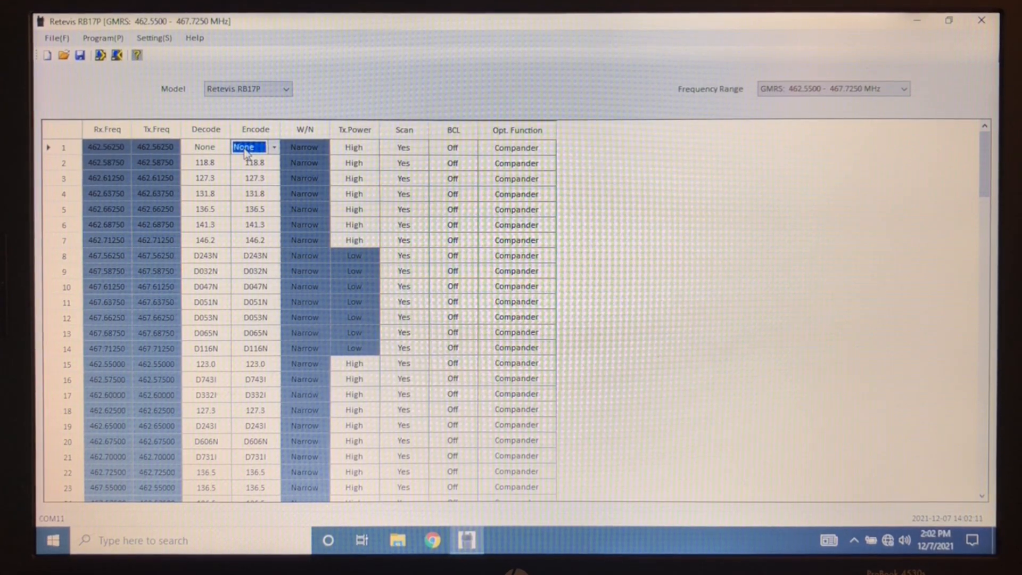
{"action": "left_click", "coordinate": [204, 147]}
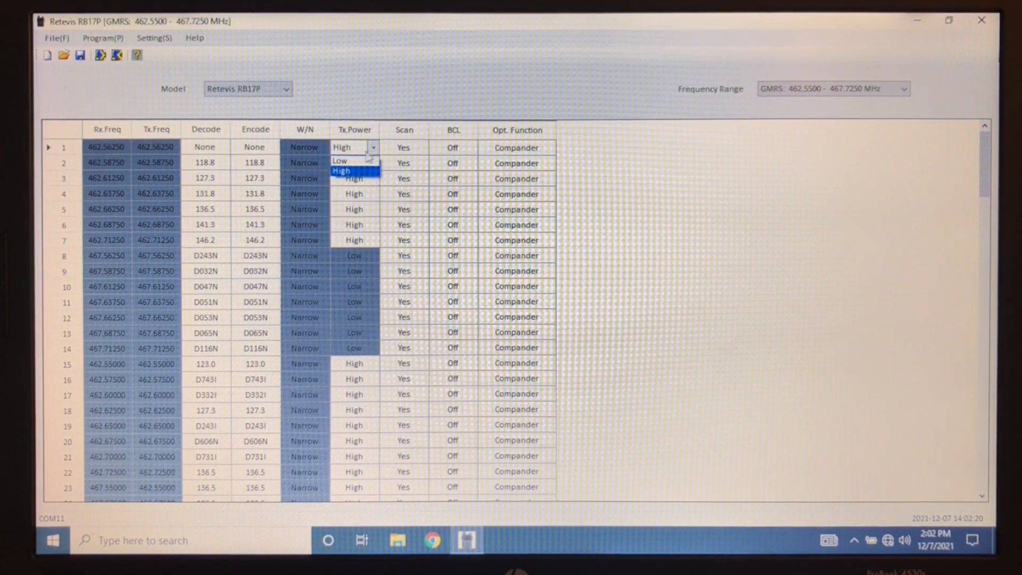
{"action": "left_click", "coordinate": [339, 161]}
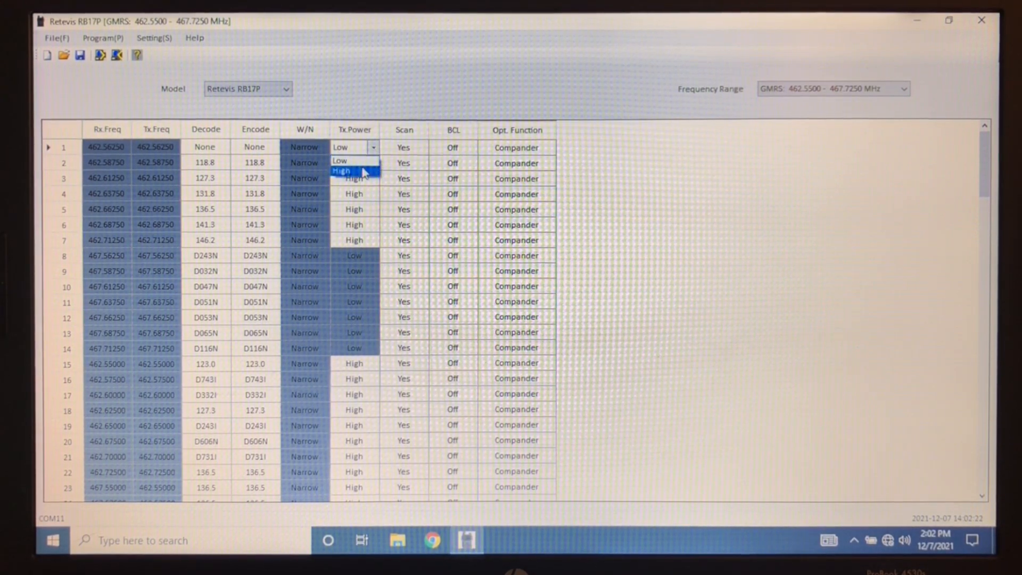
{"action": "left_click", "coordinate": [341, 171]}
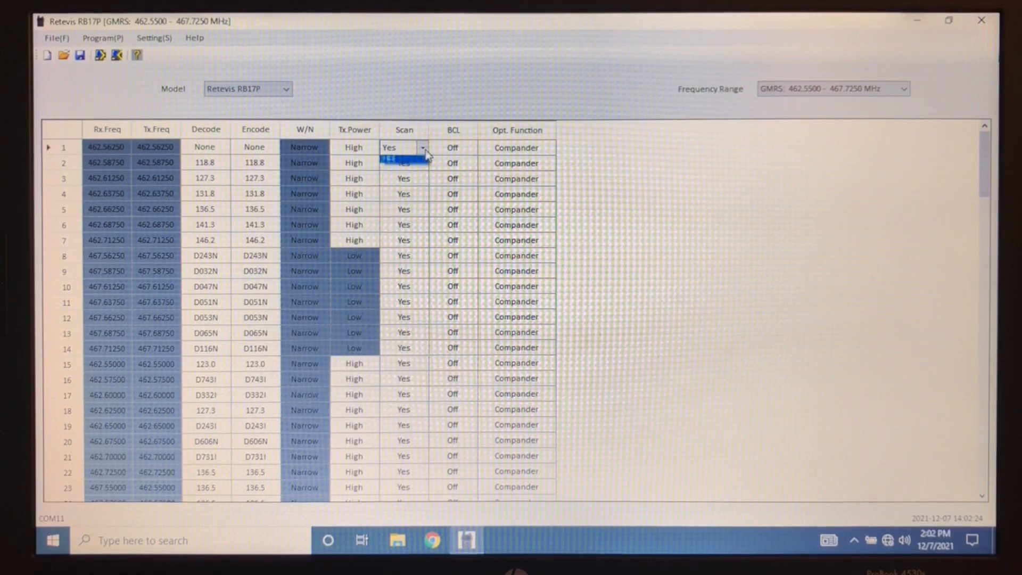
{"action": "left_click", "coordinate": [386, 161]}
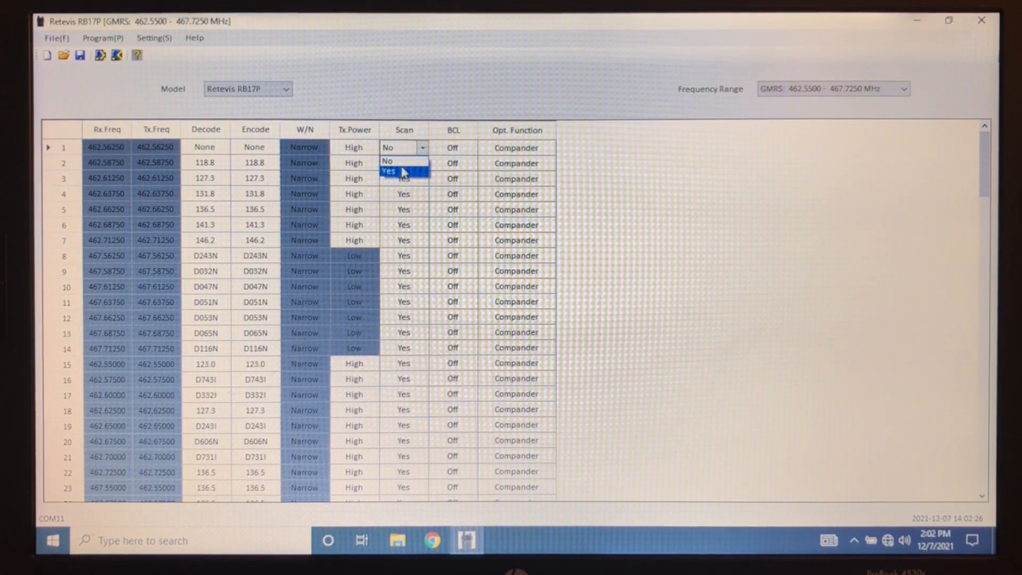
{"action": "left_click", "coordinate": [389, 171]}
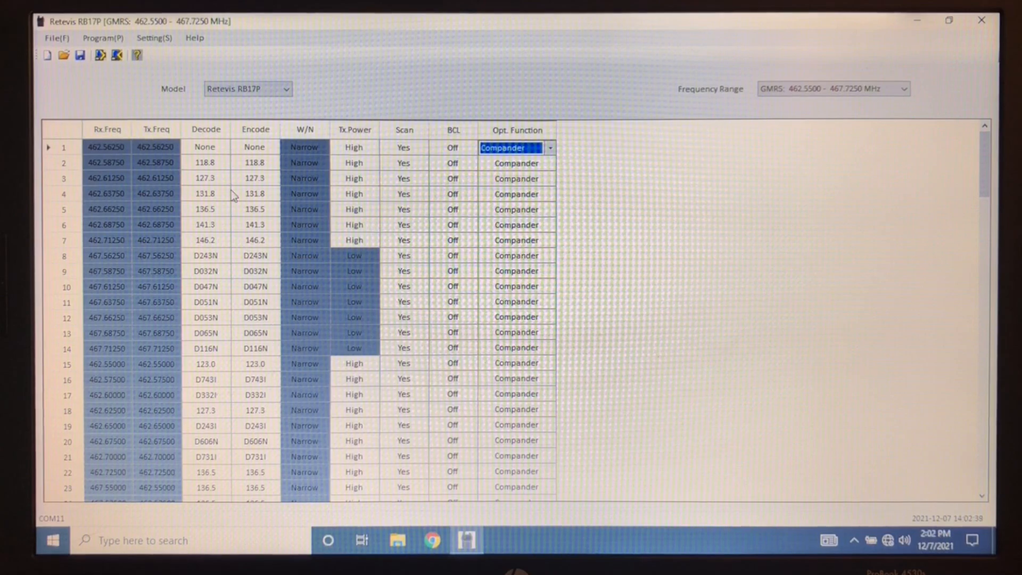
{"action": "left_click", "coordinate": [204, 194]}
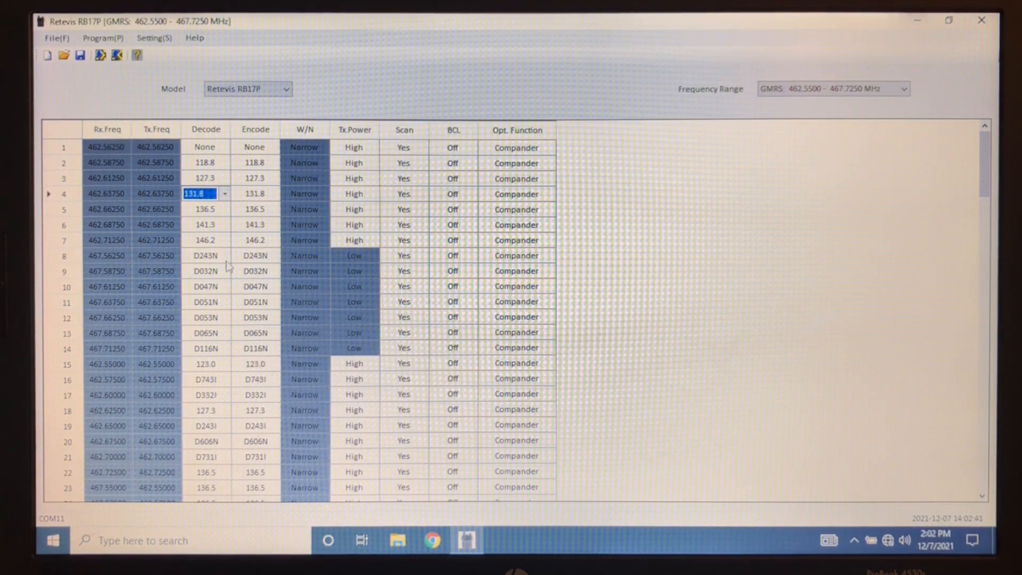
{"action": "left_click", "coordinate": [304, 255]}
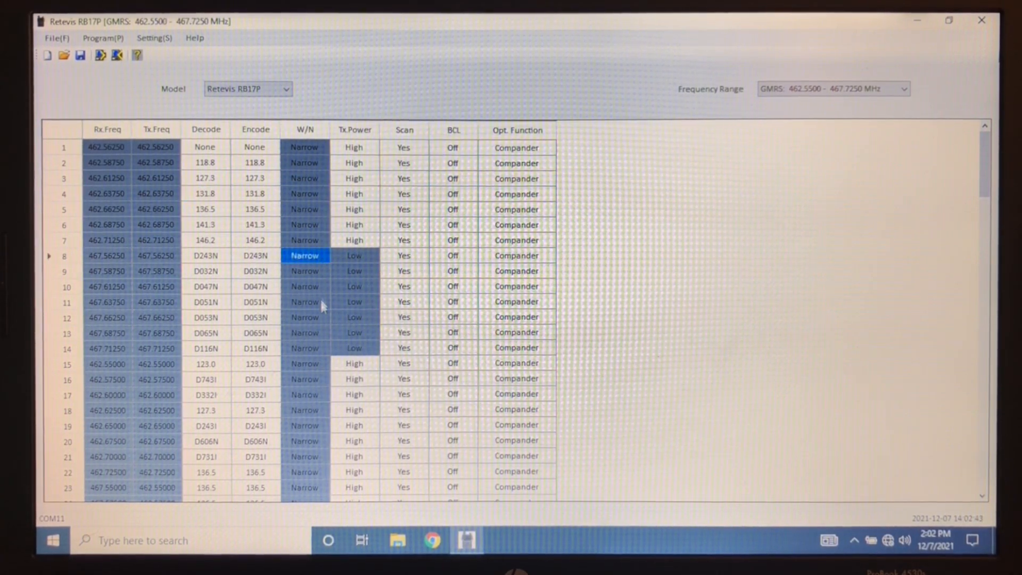
{"action": "mouse_move", "coordinate": [356, 270]}
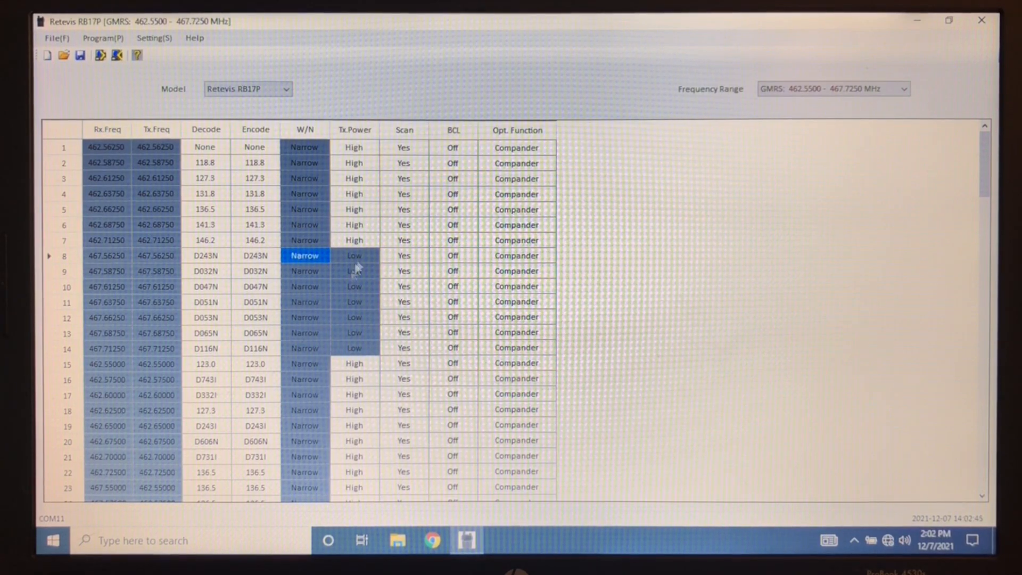
{"action": "left_click", "coordinate": [354, 301]}
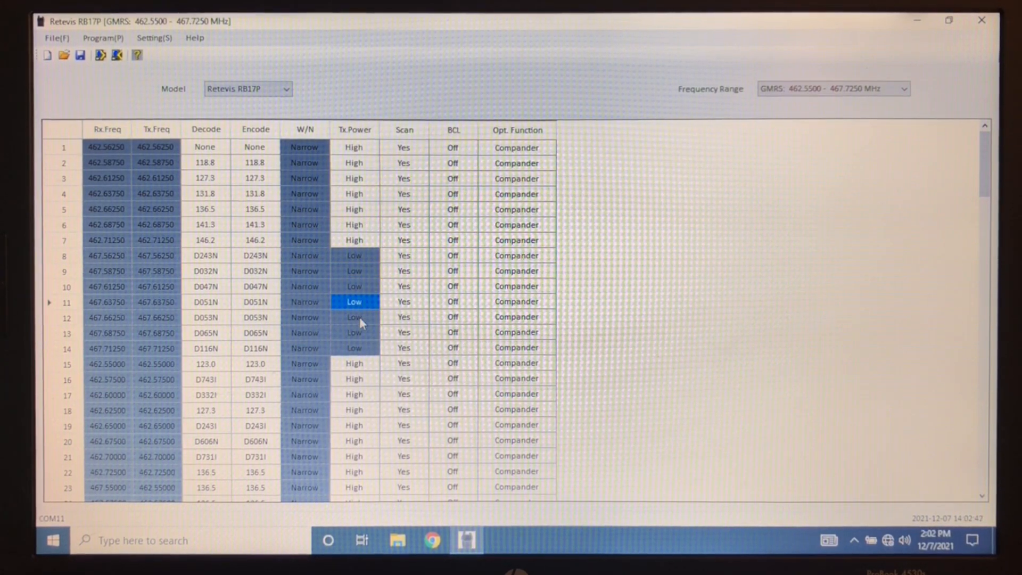
{"action": "left_click", "coordinate": [353, 347]}
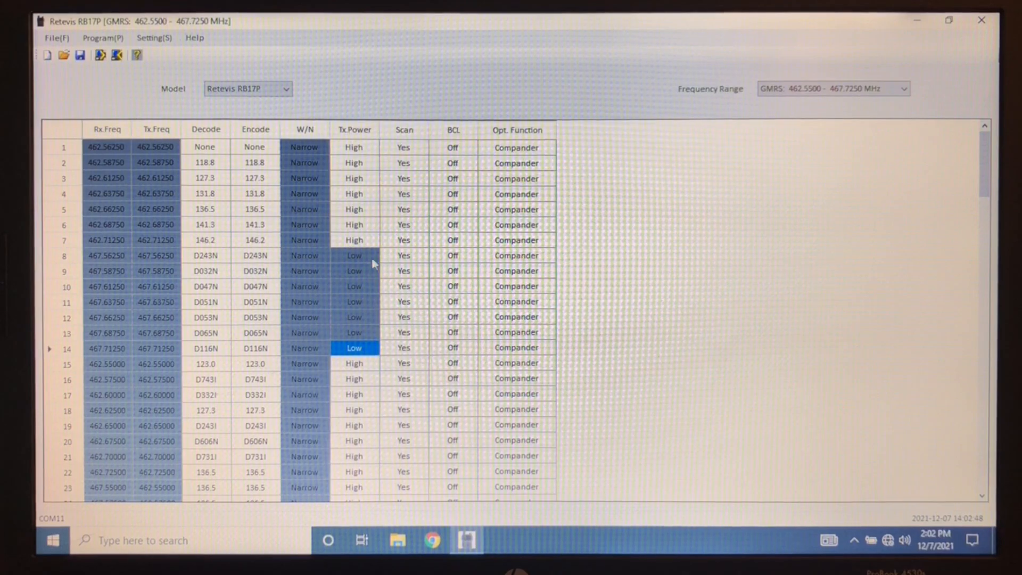
{"action": "scroll", "scroll_direction": "down", "scroll_amount": 3}
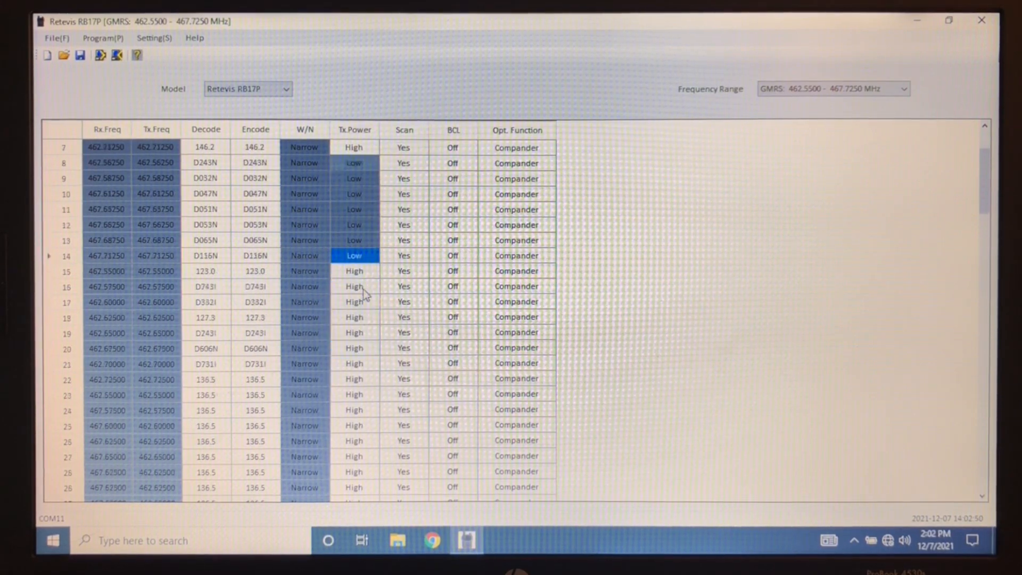
{"action": "scroll", "scroll_direction": "down", "scroll_amount": 3}
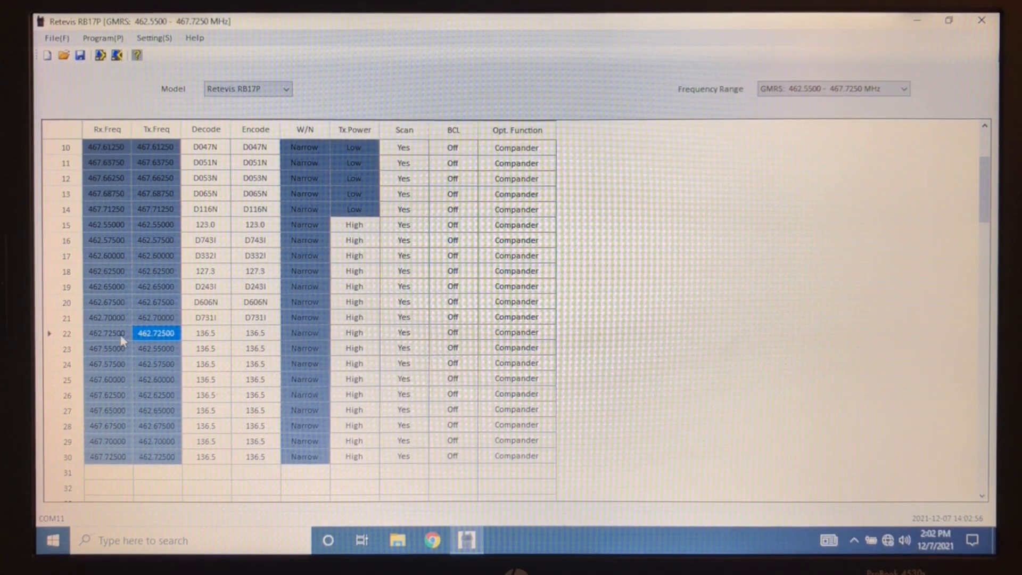
Check channel 22–23 frequencies, then restore the CPS window down to reveal the desktop
{"action": "left_click", "coordinate": [107, 333]}
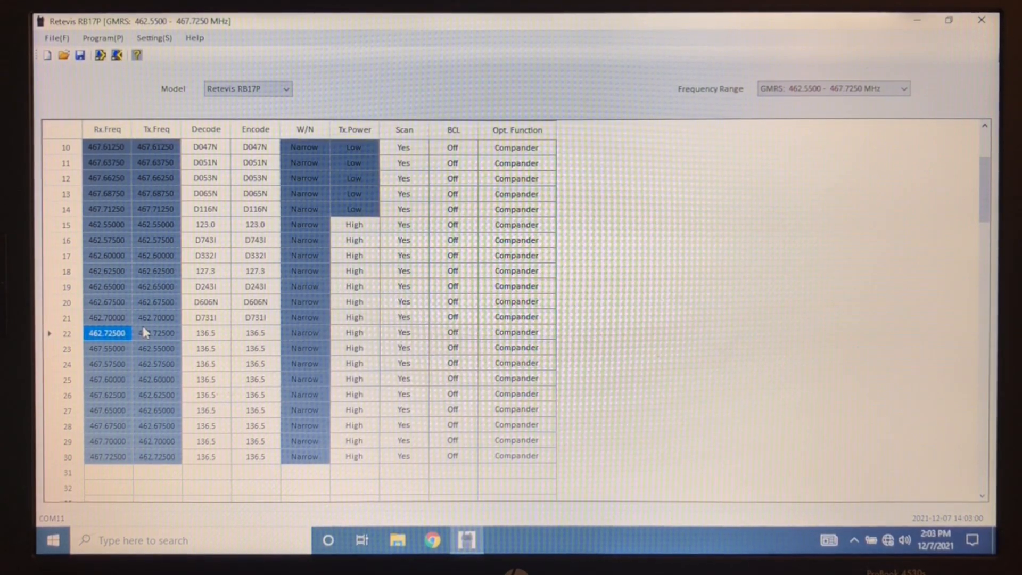
{"action": "mouse_move", "coordinate": [138, 175]}
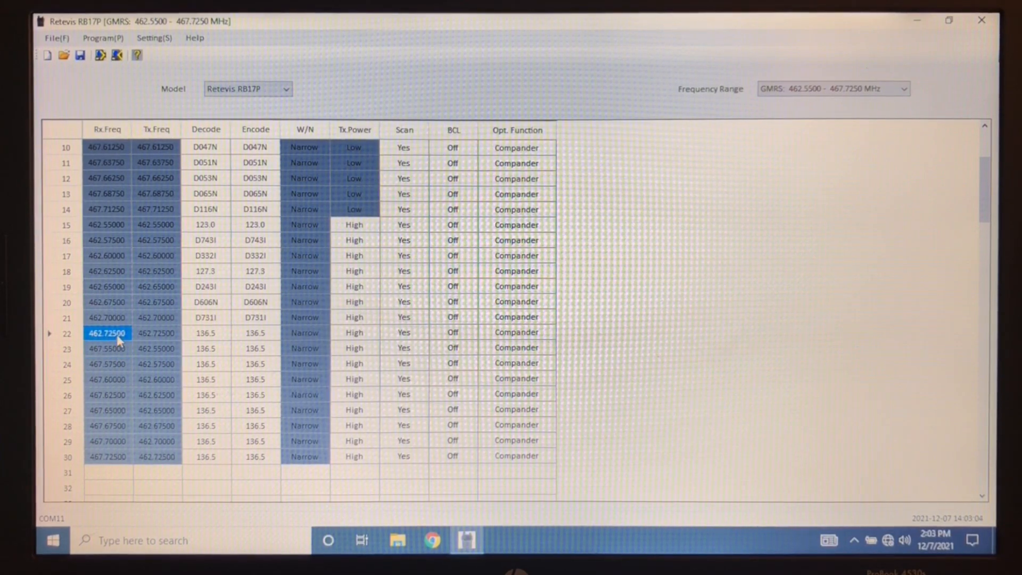
{"action": "left_click", "coordinate": [156, 333]}
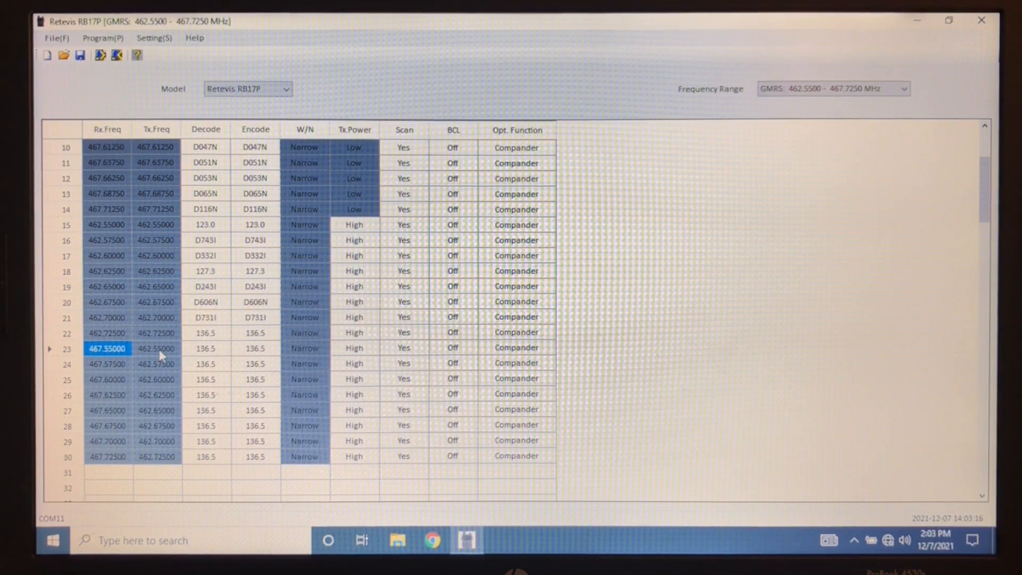
{"action": "left_click", "coordinate": [156, 348]}
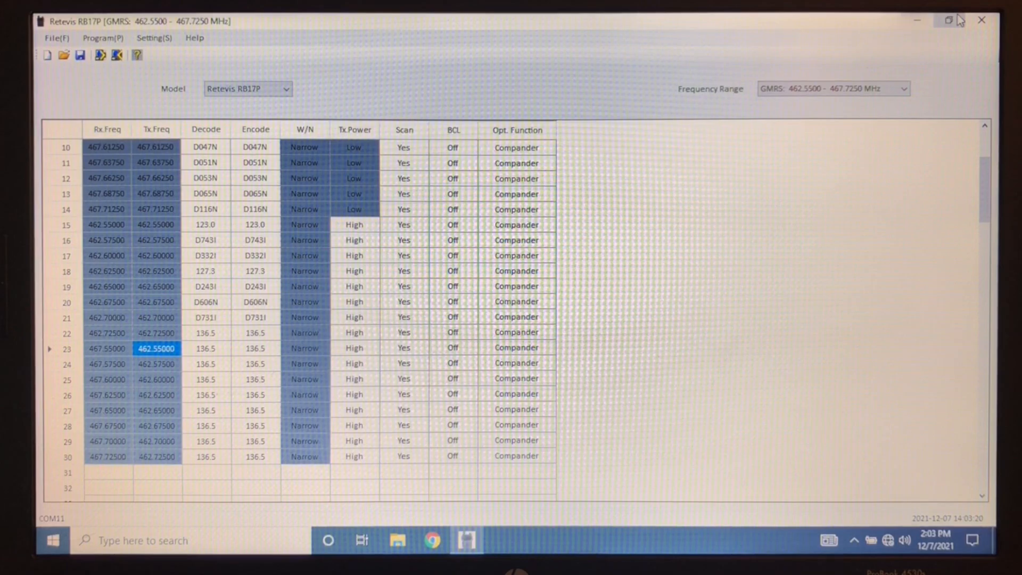
{"action": "left_click", "coordinate": [948, 19]}
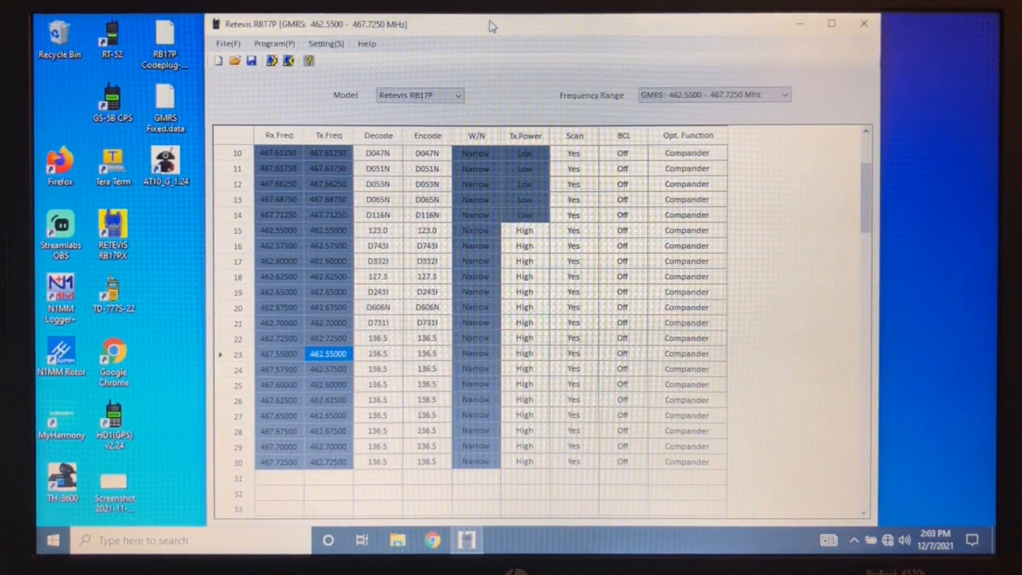
{"action": "mouse_move", "coordinate": [309, 60]}
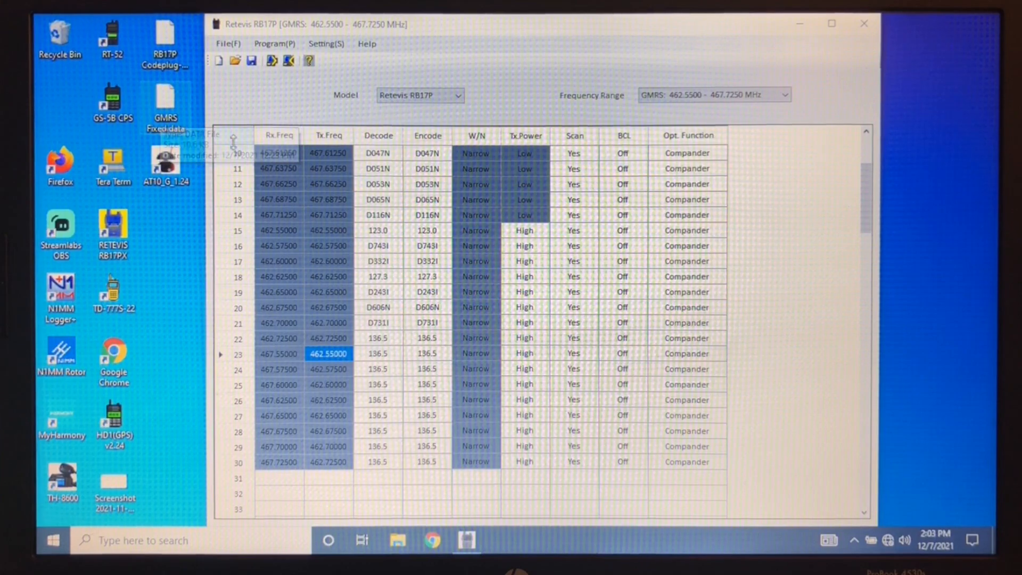
{"action": "mouse_move", "coordinate": [246, 87]}
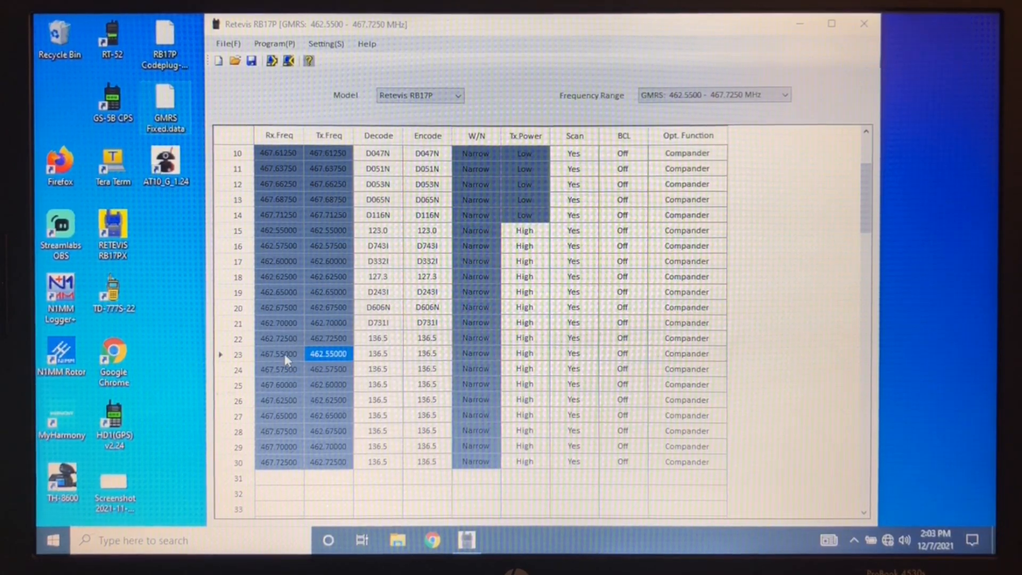
Inspect channel 23's Rx/Tx frequencies and bring up the File menu
{"action": "left_click", "coordinate": [278, 354]}
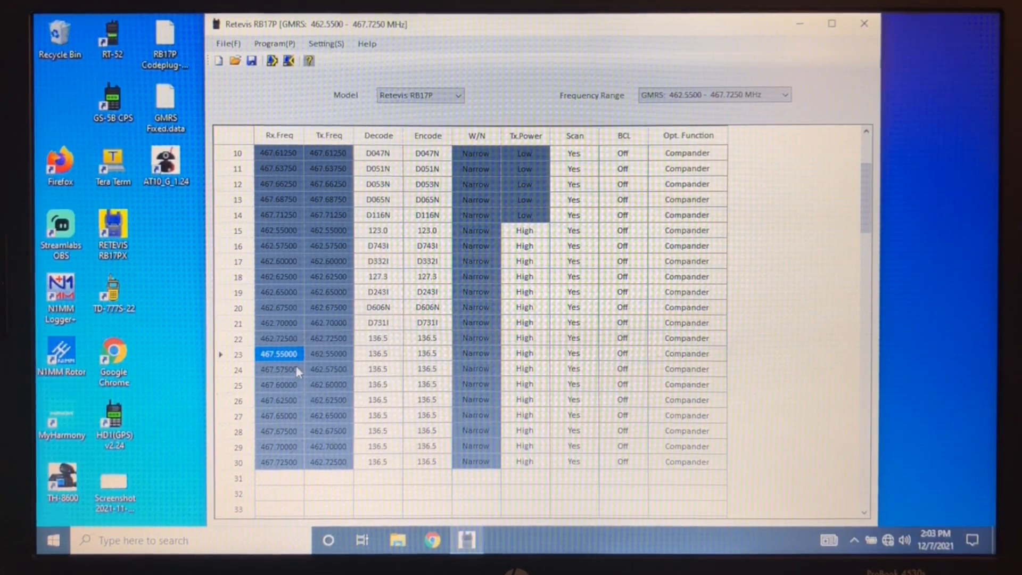
{"action": "left_click", "coordinate": [329, 354]}
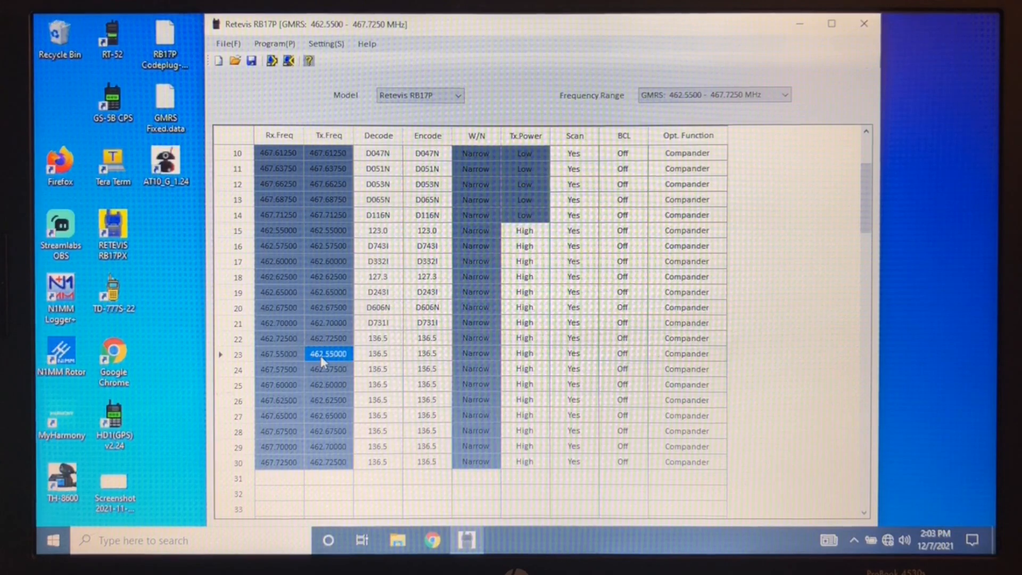
{"action": "left_click", "coordinate": [227, 44]}
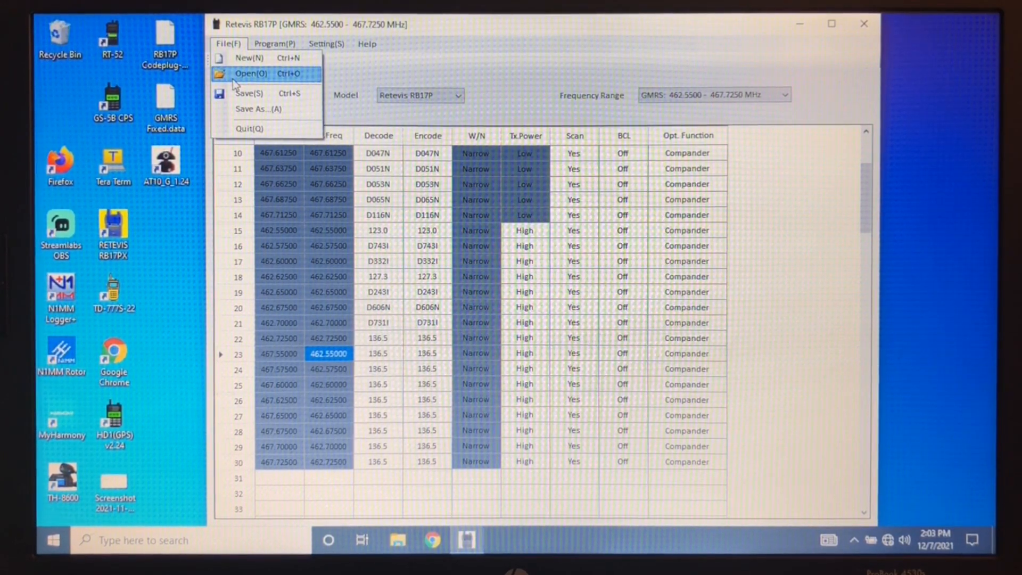
Load GMRS Fixed.data and verify channel 23's corrected receive and transmit frequencies
{"action": "left_click", "coordinate": [250, 74]}
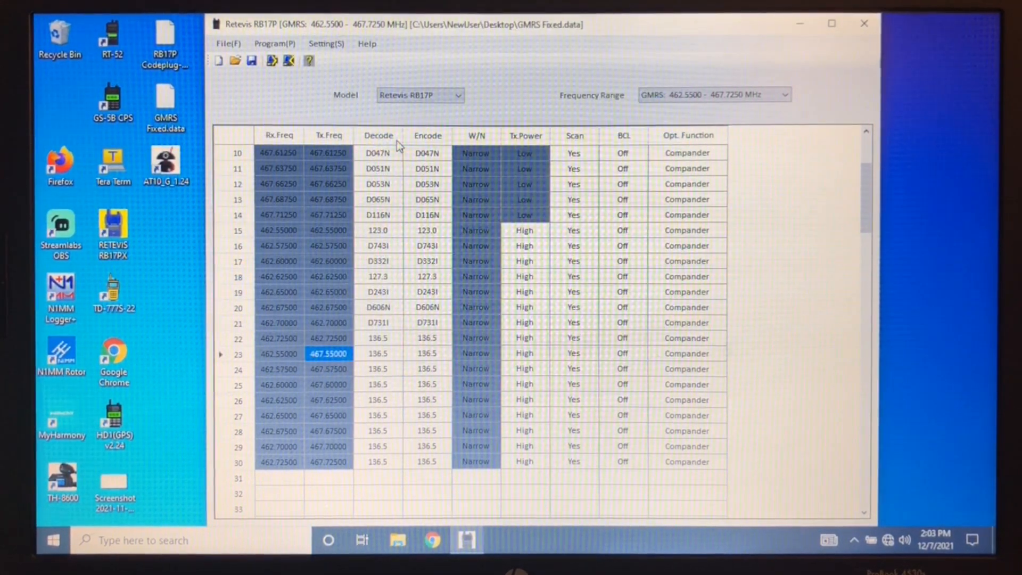
{"action": "left_click", "coordinate": [279, 354]}
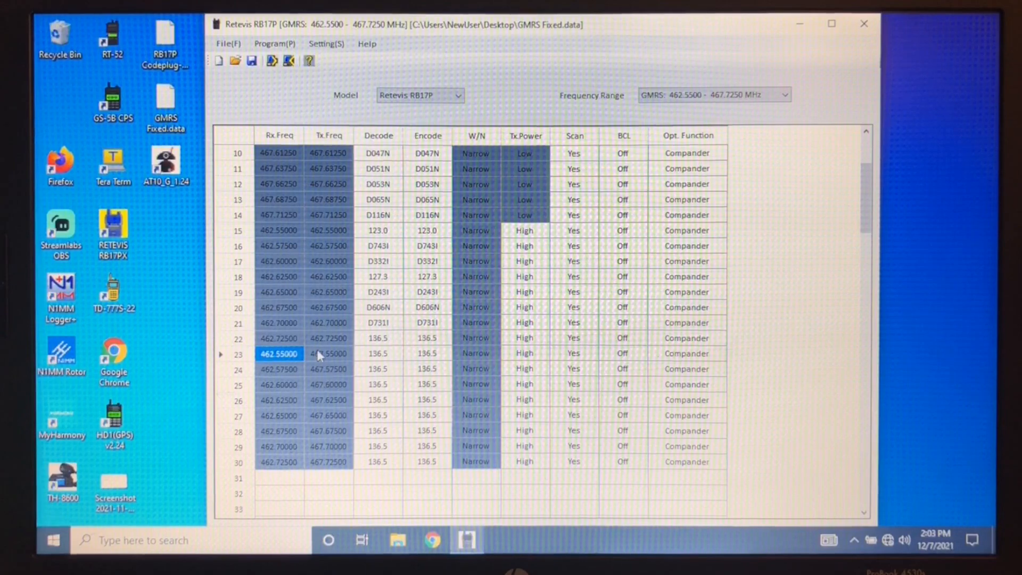
{"action": "left_click", "coordinate": [329, 354]}
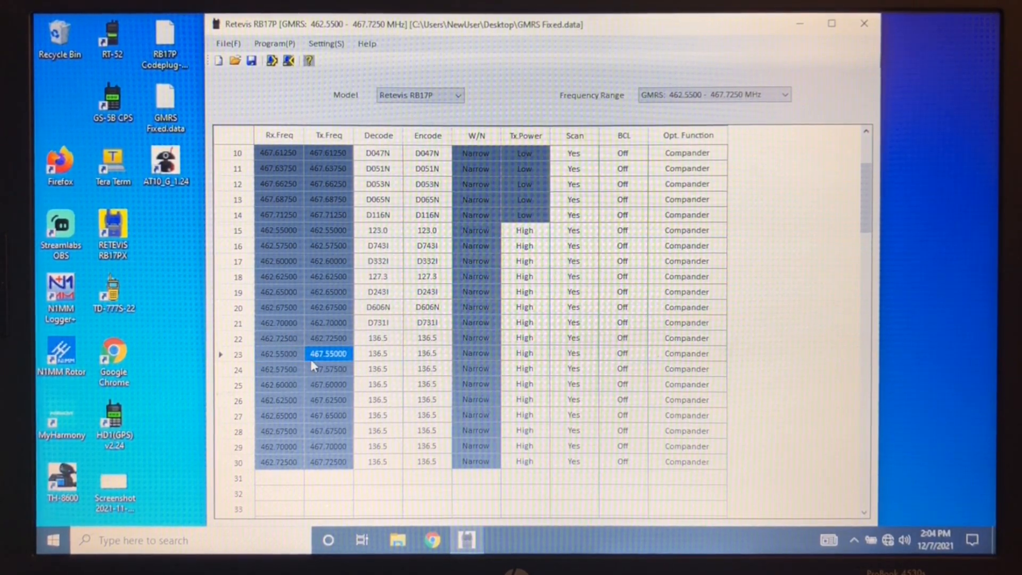
{"action": "left_click", "coordinate": [278, 322]}
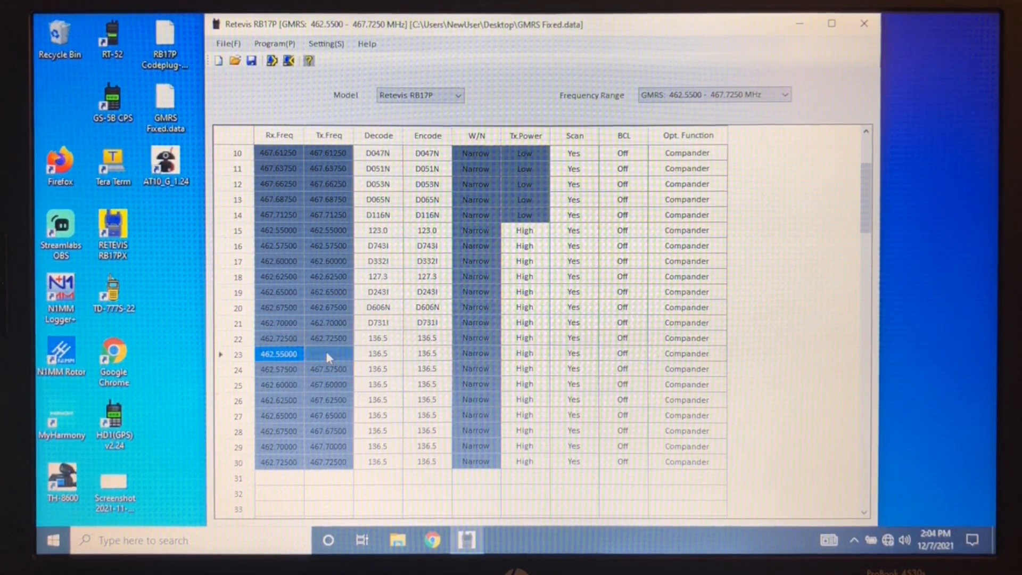
{"action": "left_click", "coordinate": [328, 353]}
{"action": "type", "text": "467.55000"}
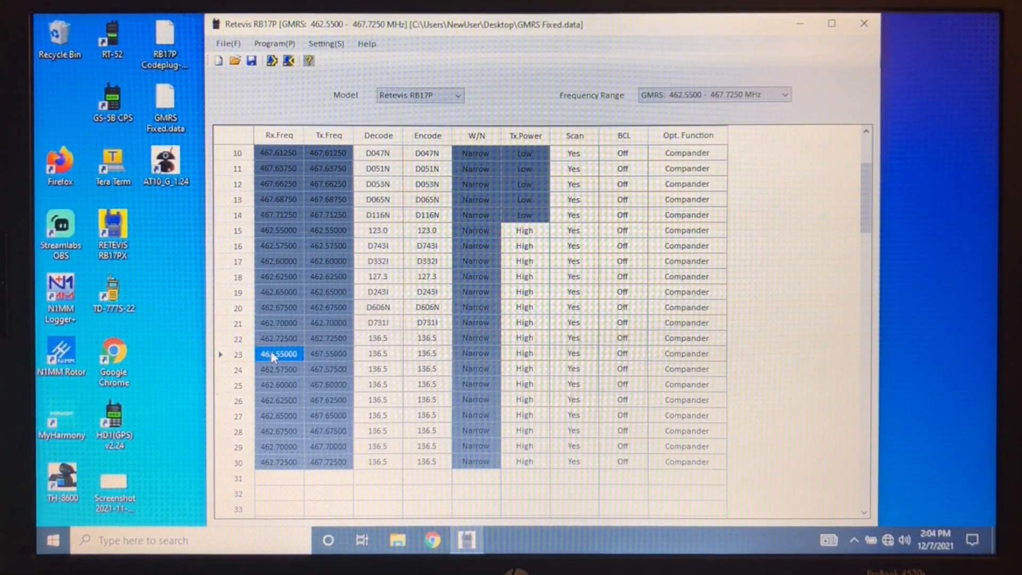
{"action": "left_click", "coordinate": [831, 24]}
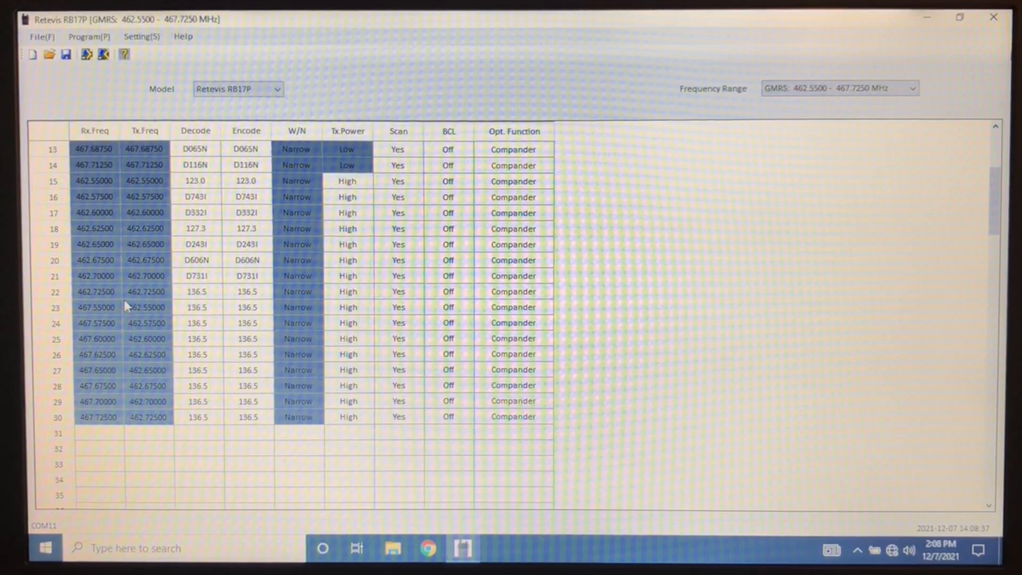
{"action": "mouse_move", "coordinate": [117, 298]}
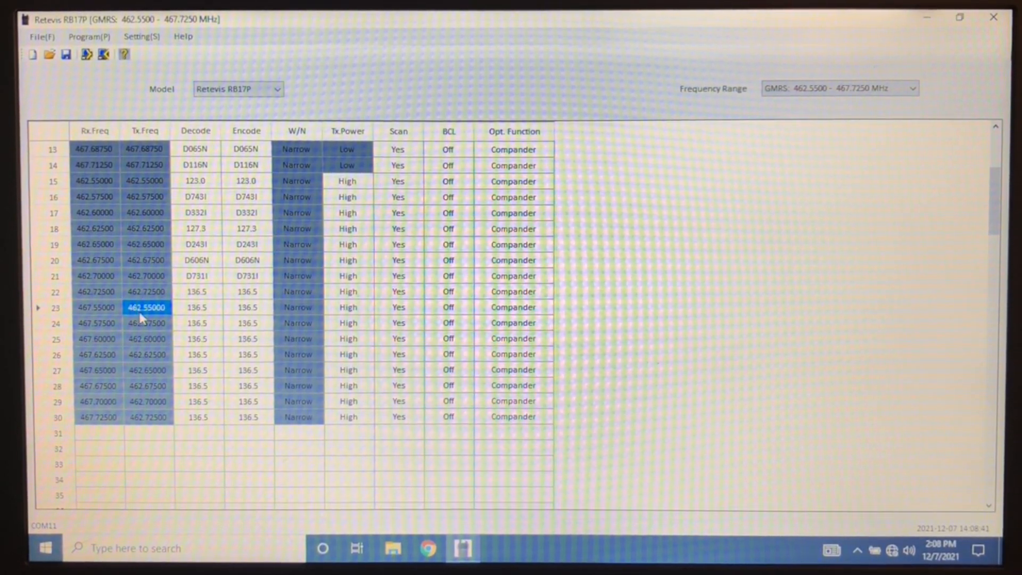
Review channels 22–23 frequencies and scroll down to the empty row 31
{"action": "left_click", "coordinate": [97, 307]}
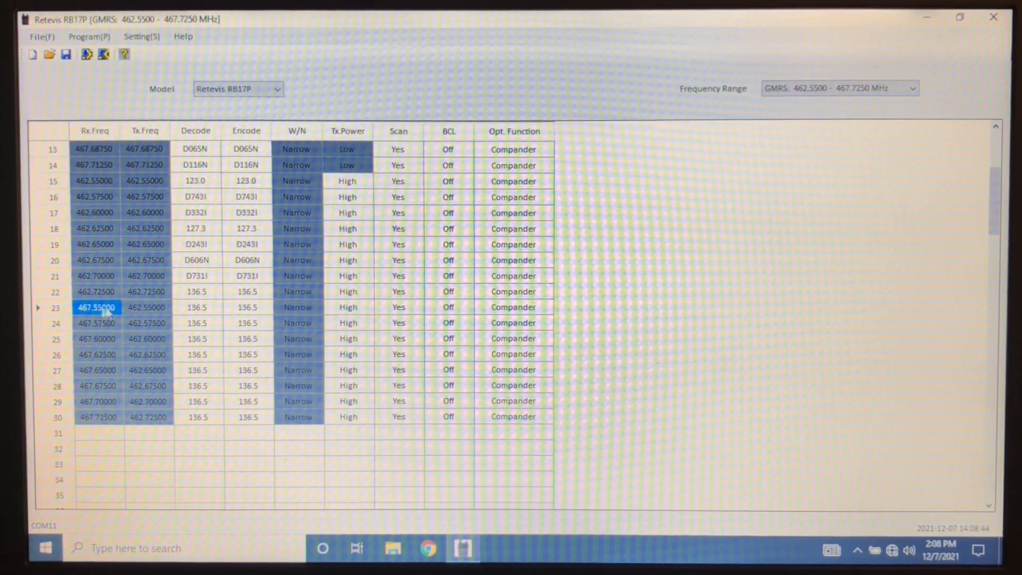
{"action": "left_click", "coordinate": [146, 291]}
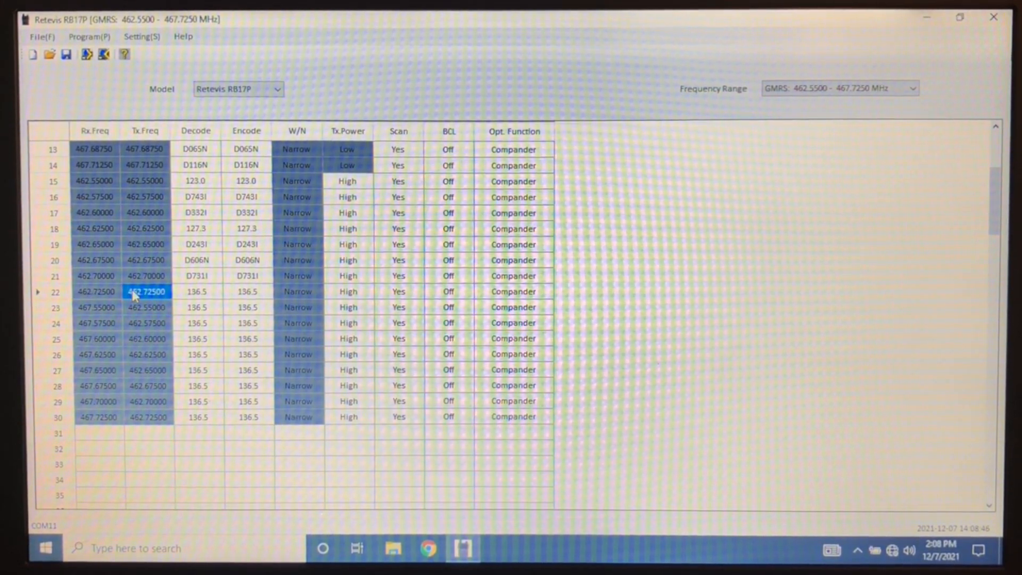
{"action": "scroll", "scroll_direction": "down", "scroll_amount": 3}
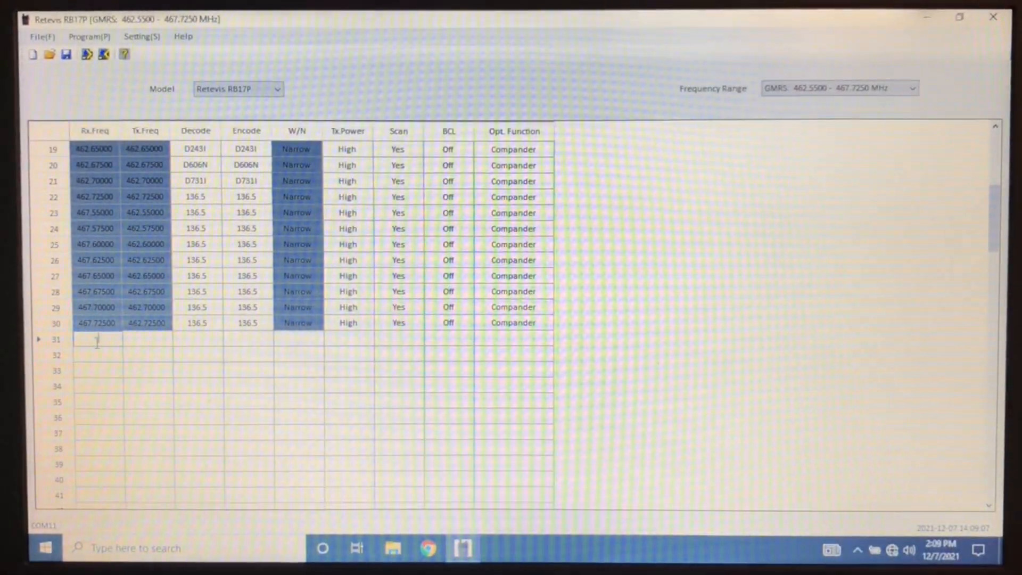
Enter channel 31 with Rx 462.55, Tx 467.55 MHz and the Compander optional function
{"action": "type", "text": "462.55"}
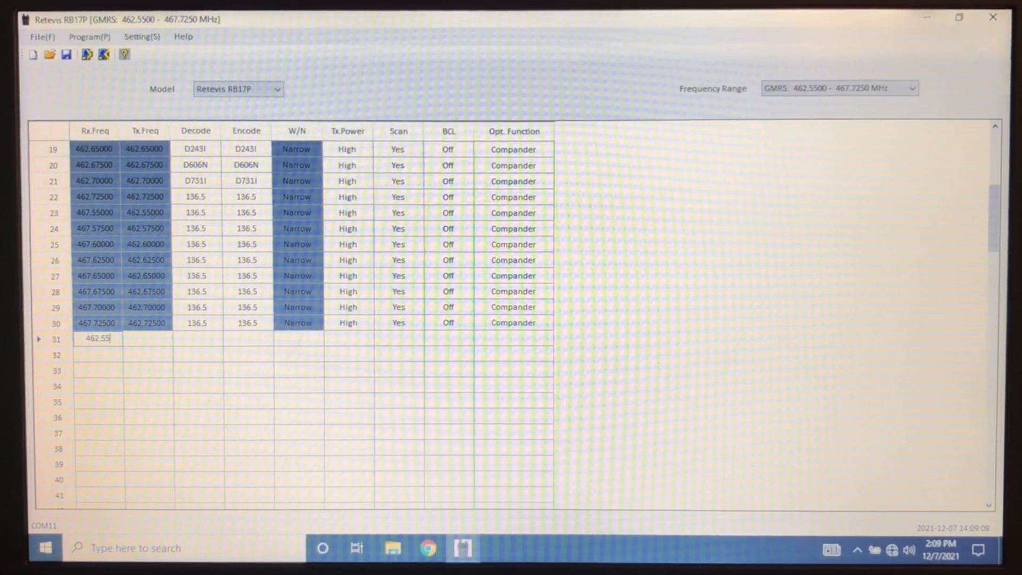
{"action": "key", "text": "Return"}
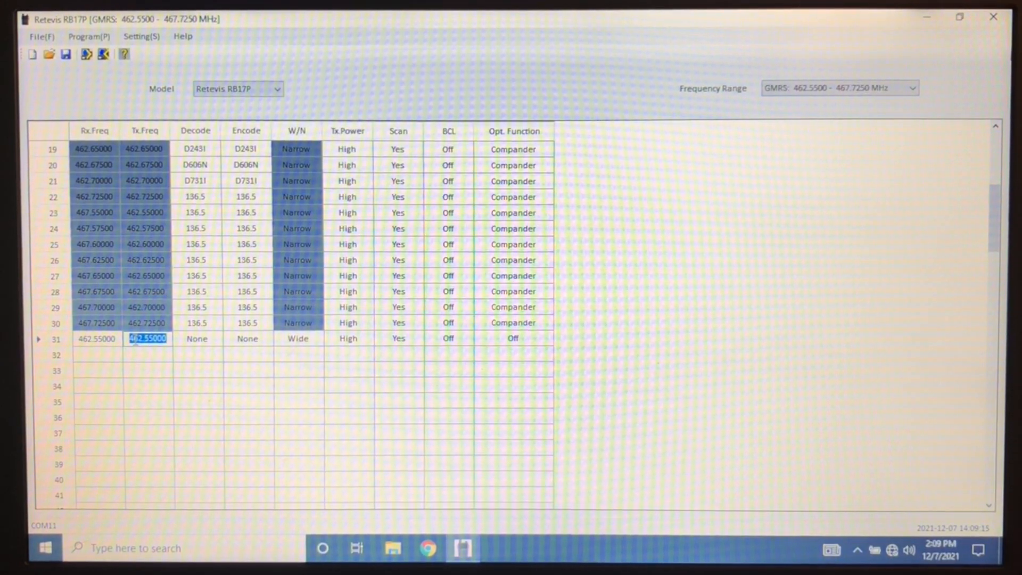
{"action": "type", "text": "467.55"}
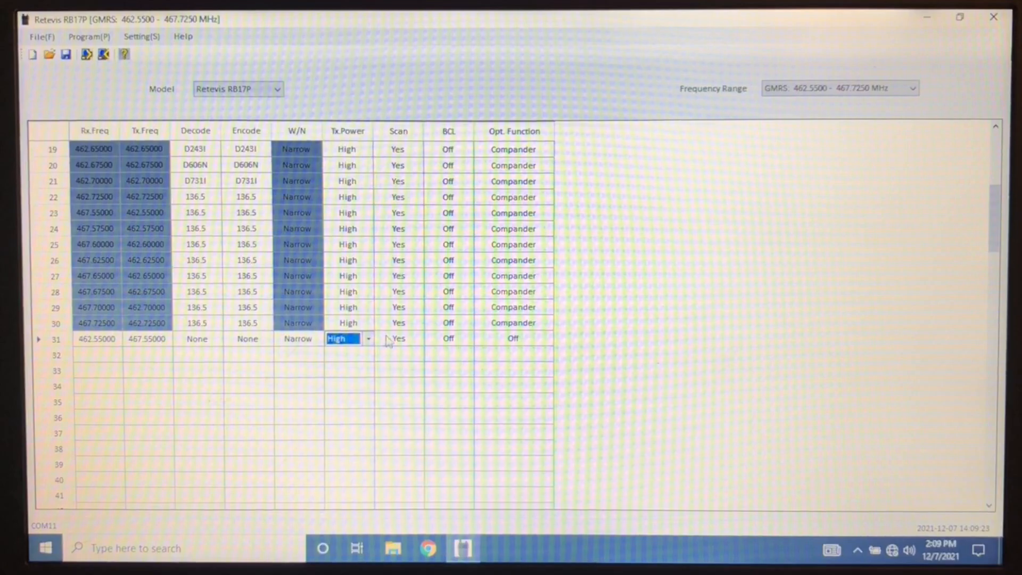
{"action": "left_click", "coordinate": [512, 338]}
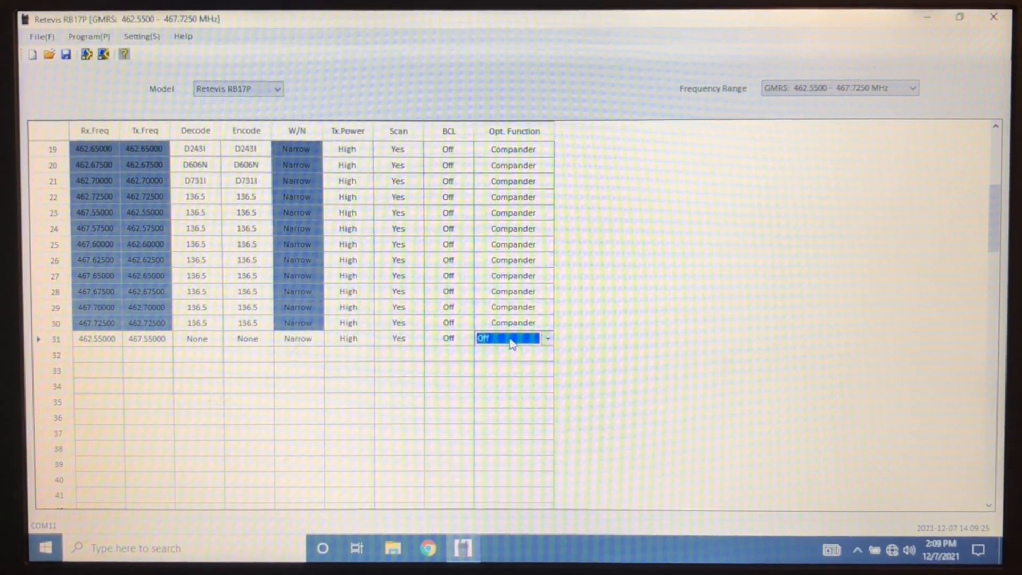
{"action": "left_click", "coordinate": [547, 338]}
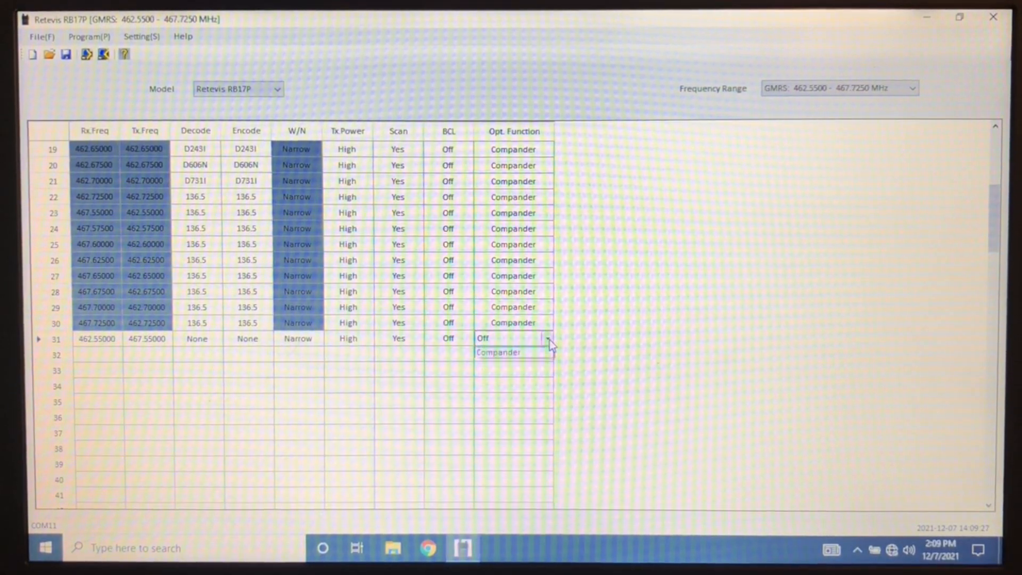
{"action": "left_click", "coordinate": [497, 352]}
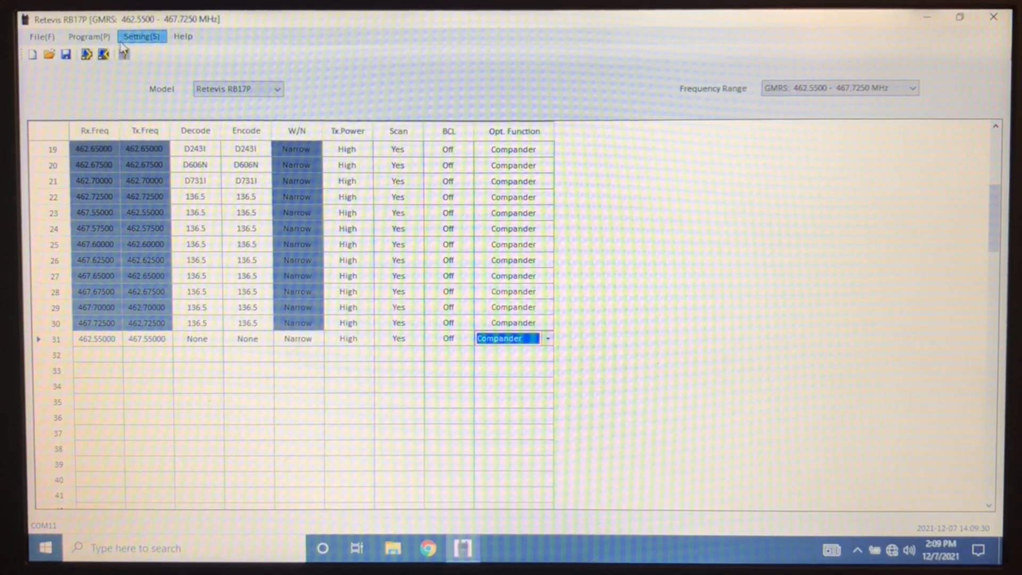